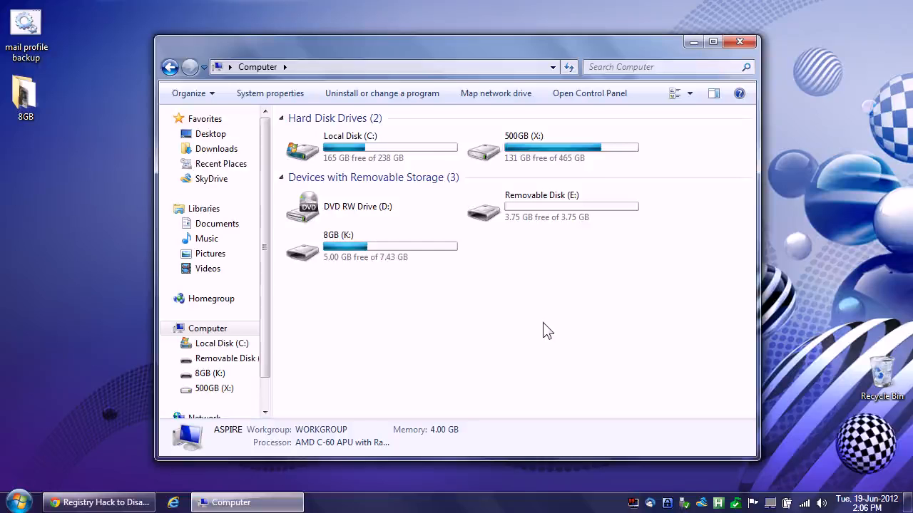
pyautogui.moveTo(544, 331)
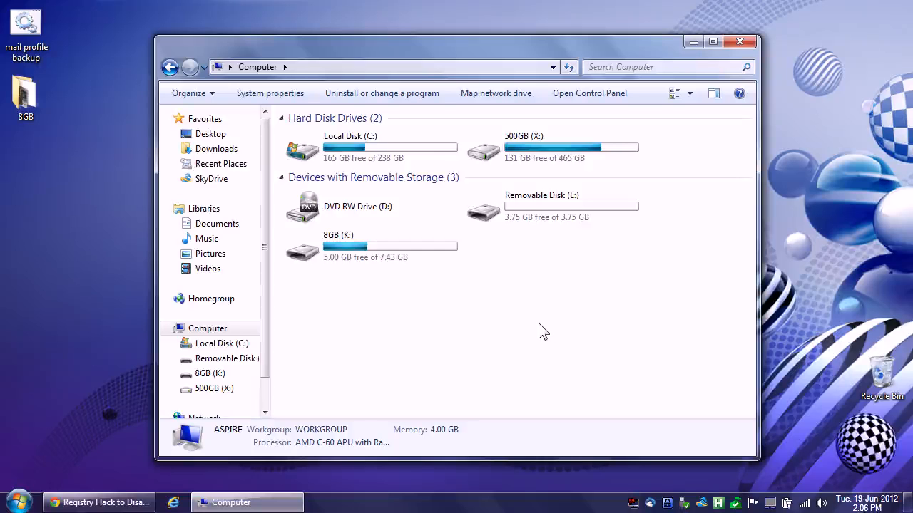
pyautogui.moveTo(536, 307)
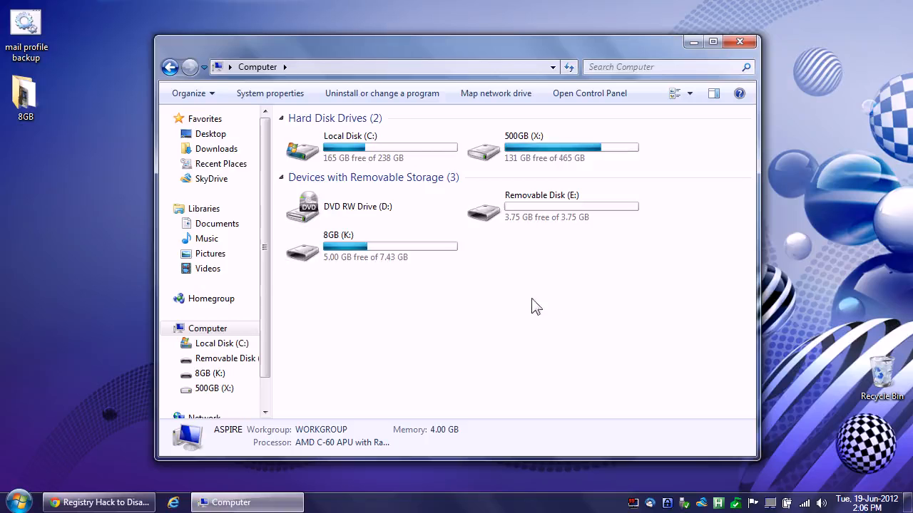
pyautogui.moveTo(549, 297)
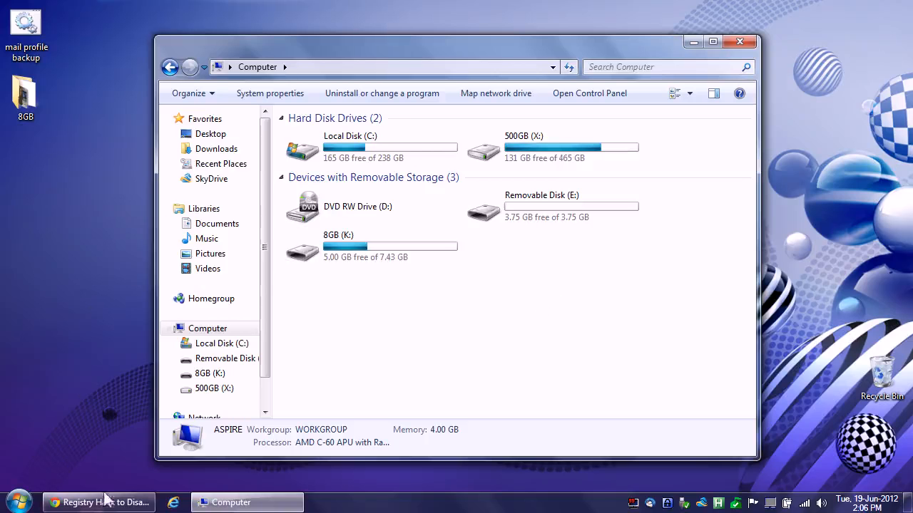
# Read the How-To Geek USB write-protection article, including the WriteProtect registry value
pyautogui.click(100, 503)
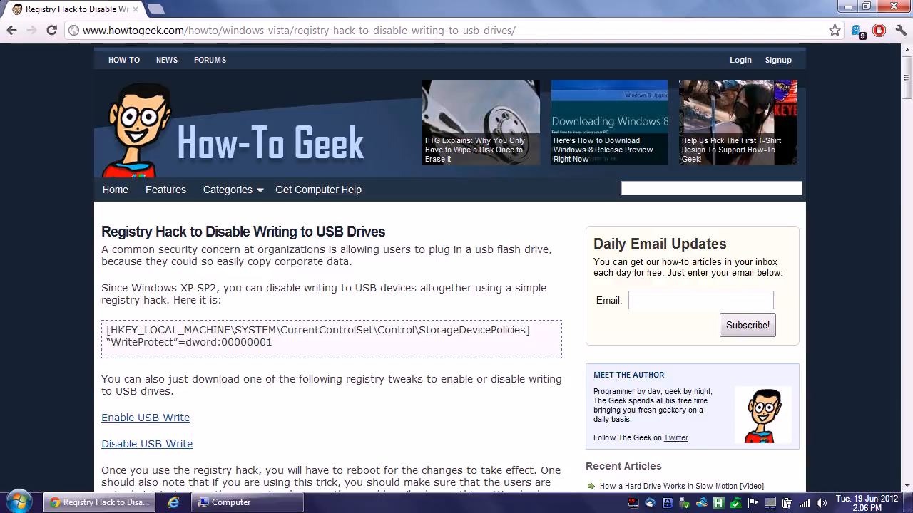
pyautogui.moveTo(59, 315)
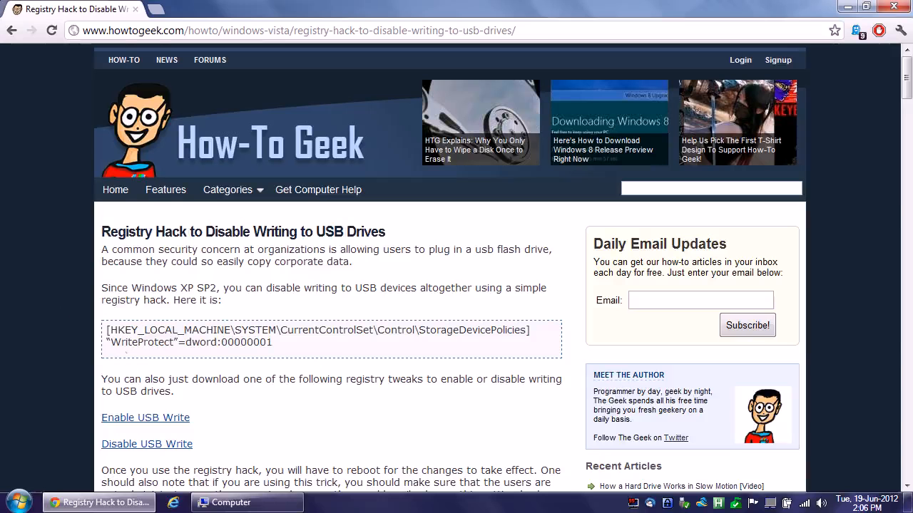
pyautogui.scroll(-3)
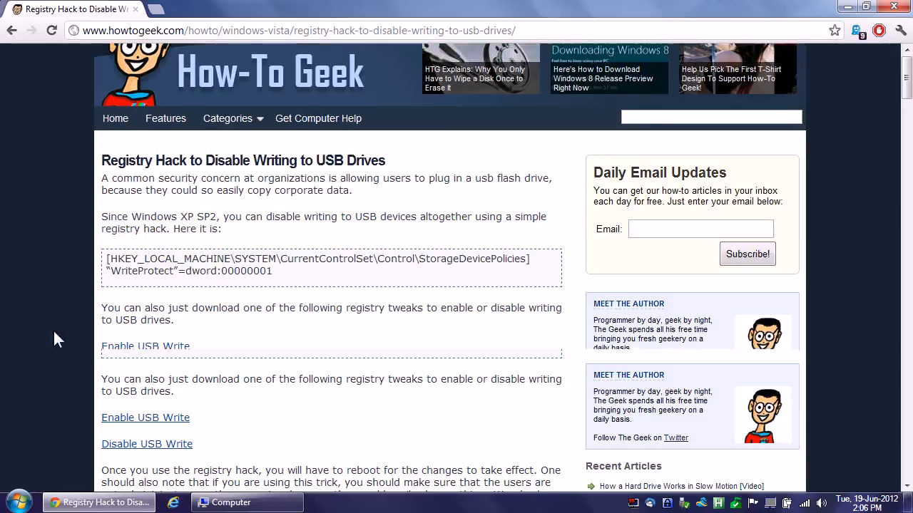
pyautogui.scroll(-3)
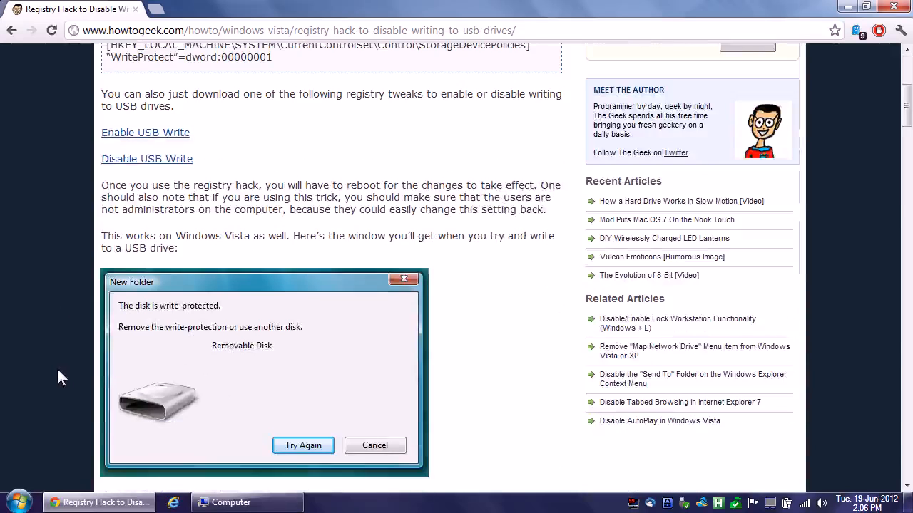
pyautogui.click(376, 445)
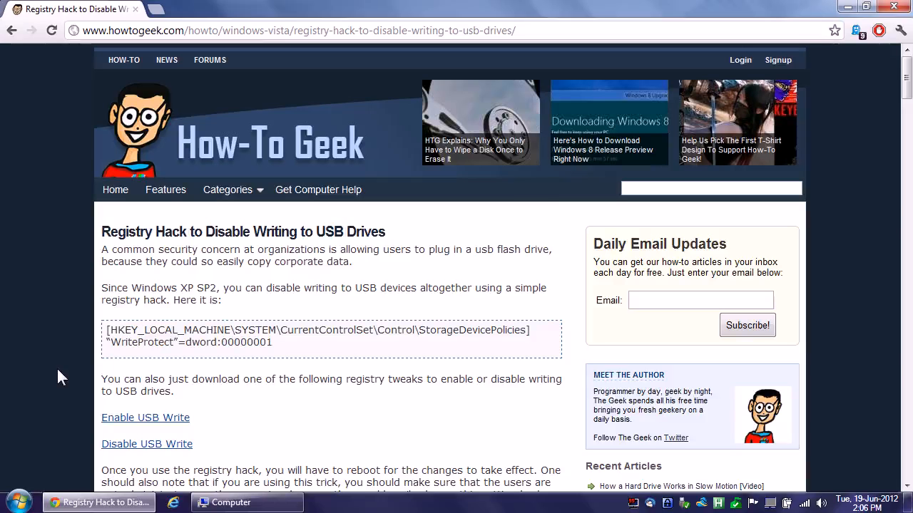
pyautogui.scroll(-3)
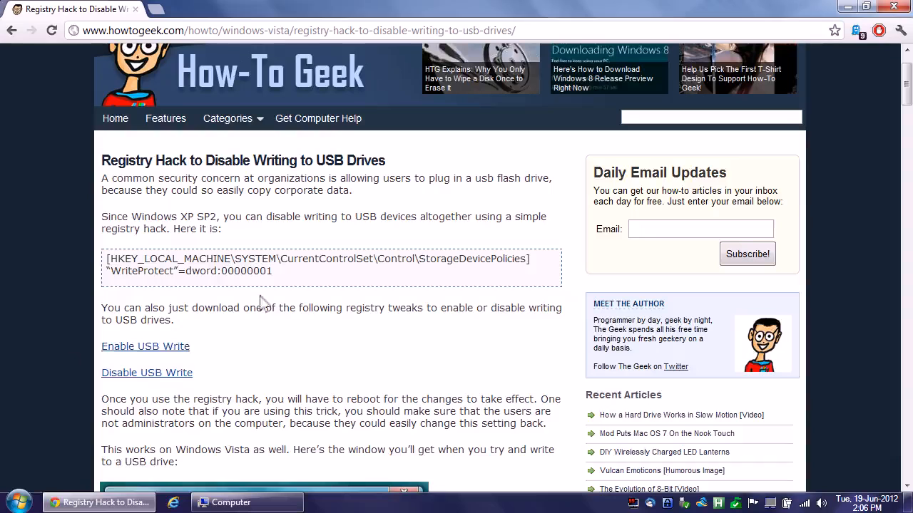
pyautogui.moveTo(43, 339)
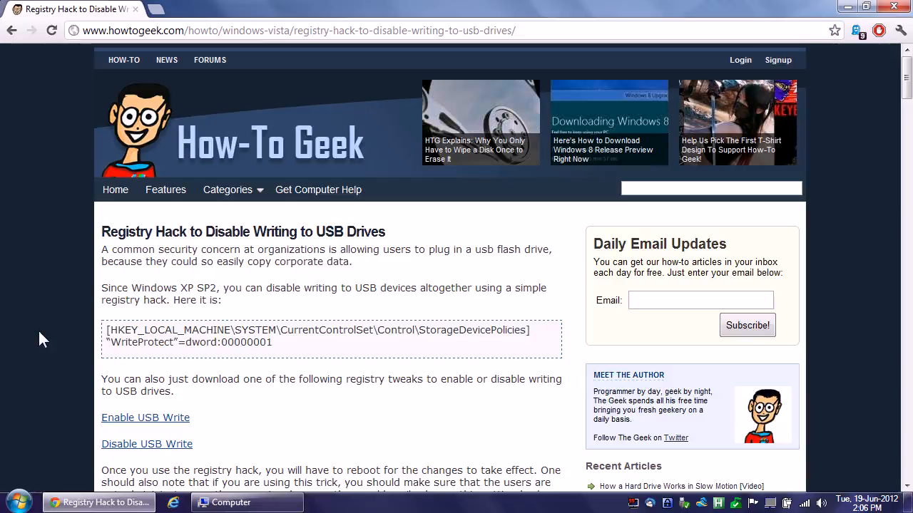
pyautogui.moveTo(57, 336)
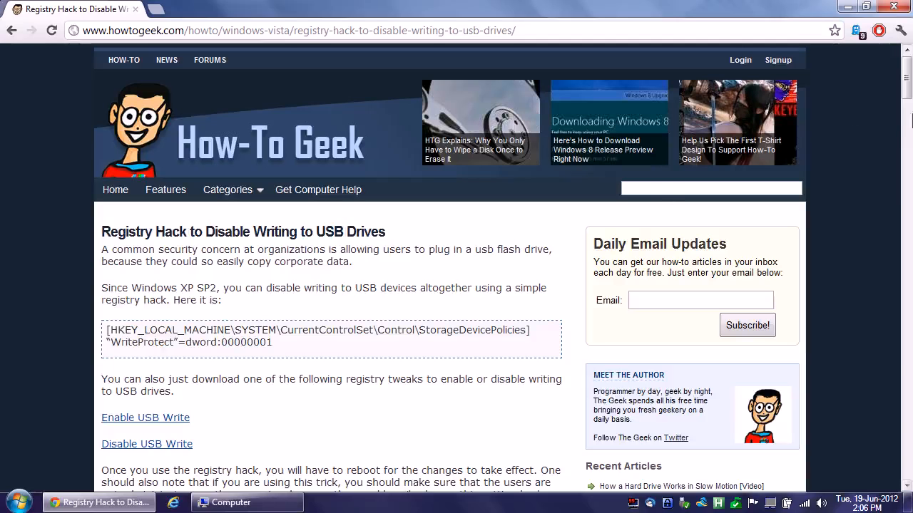
pyautogui.moveTo(847, 7)
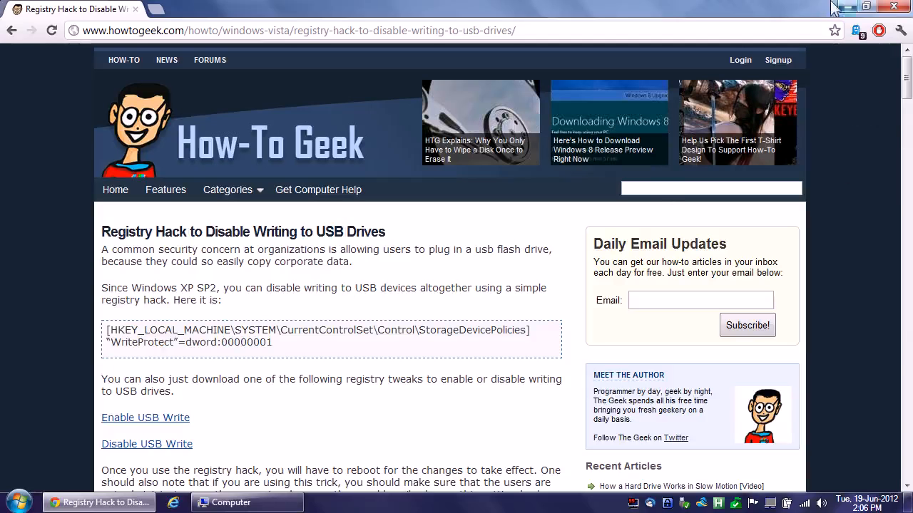
# Minimize Chrome and select Removable Disk (E:) to see its 3.75 GB FAT32 details
pyautogui.click(231, 502)
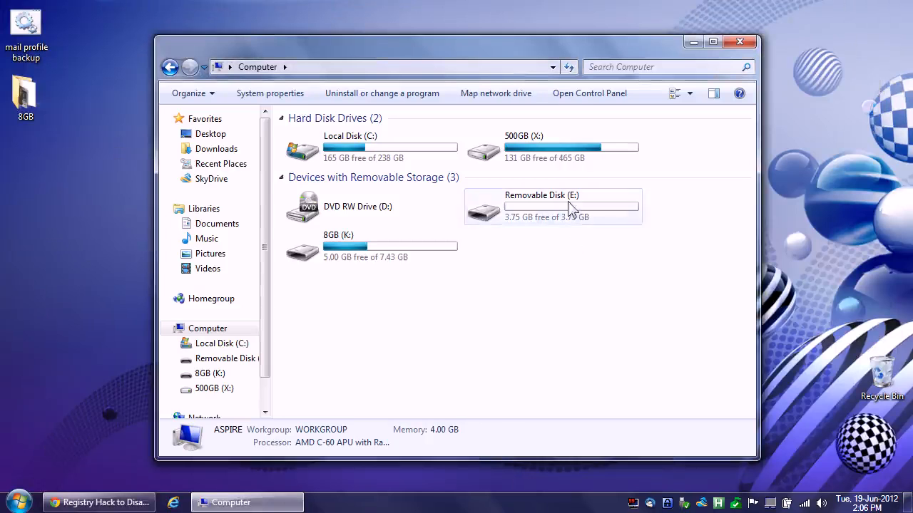
pyautogui.click(553, 207)
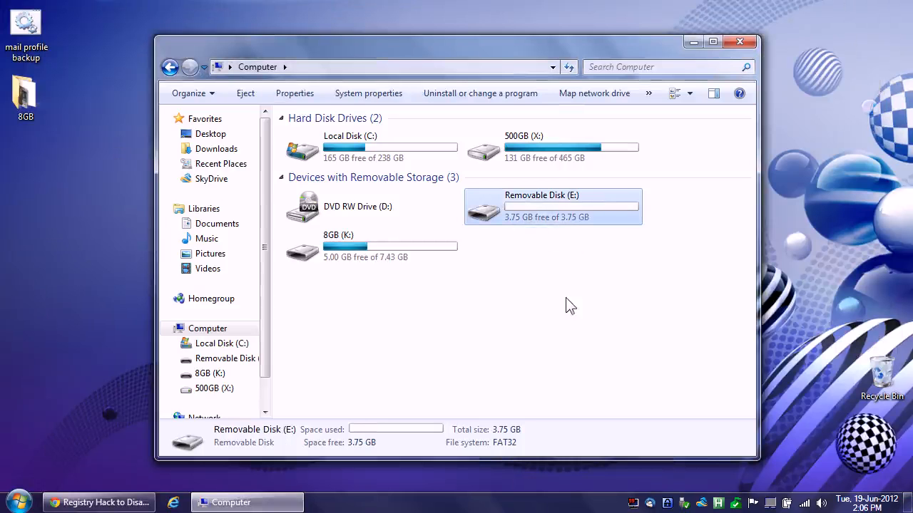
pyautogui.moveTo(583, 290)
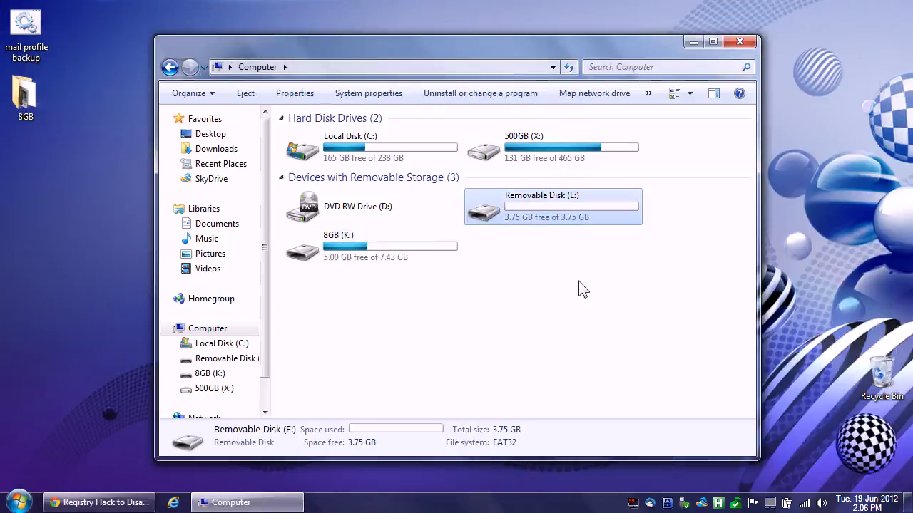
pyautogui.moveTo(583, 214)
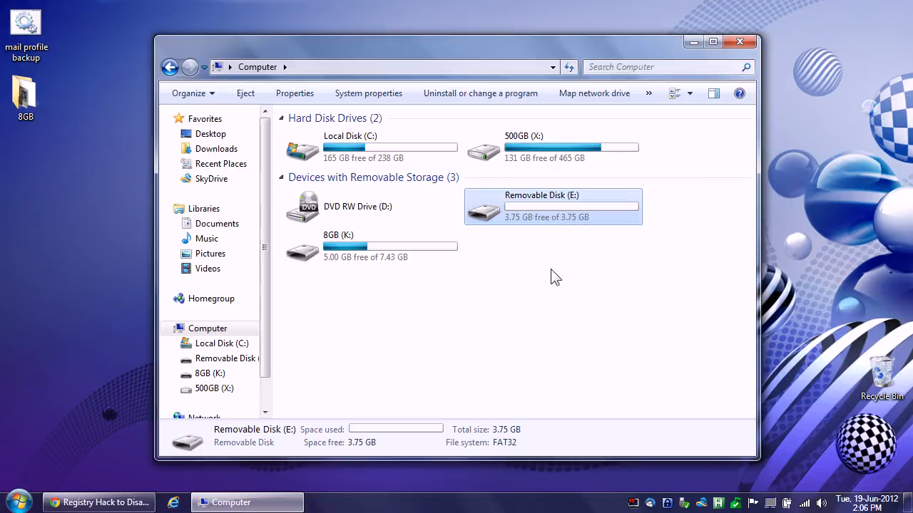
pyautogui.moveTo(545, 268)
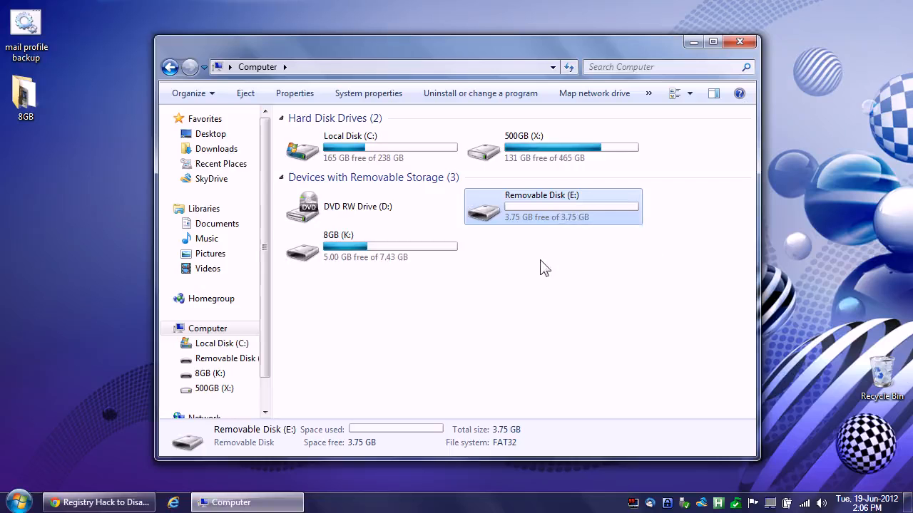
pyautogui.rightClick(552, 206)
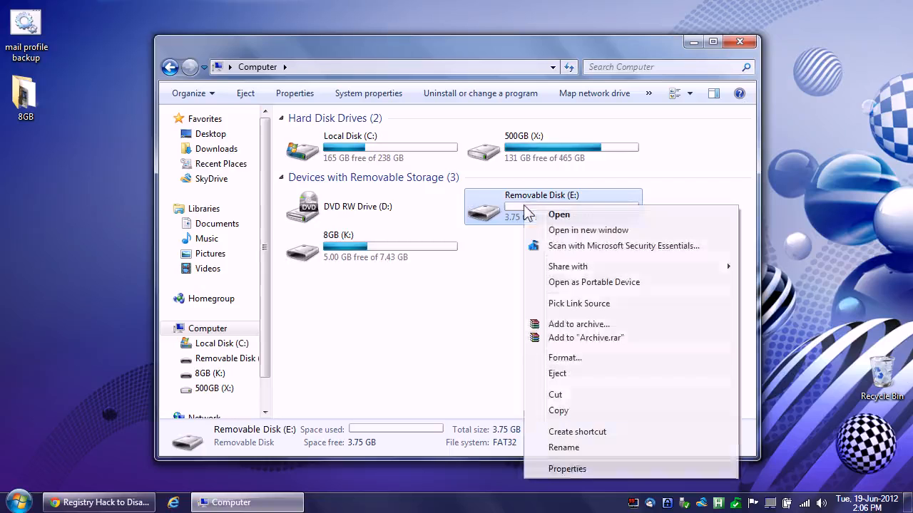
pyautogui.click(567, 469)
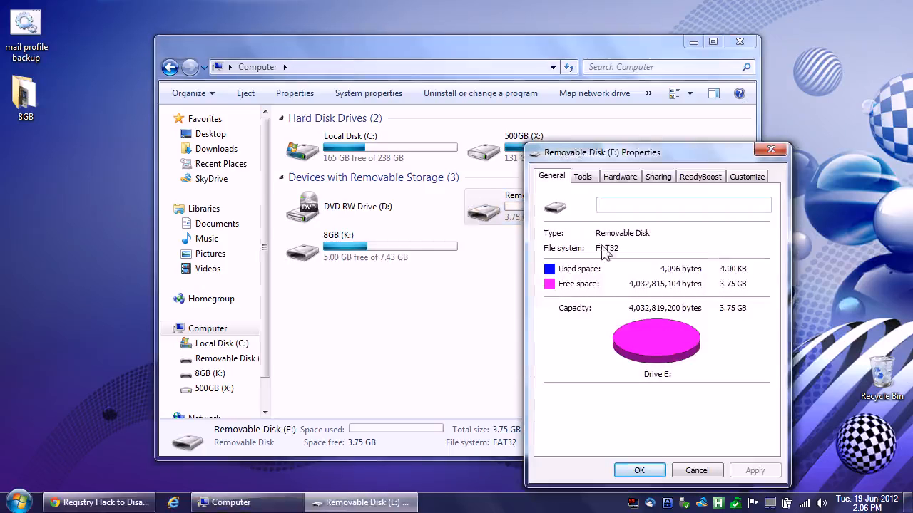
pyautogui.moveTo(646, 254)
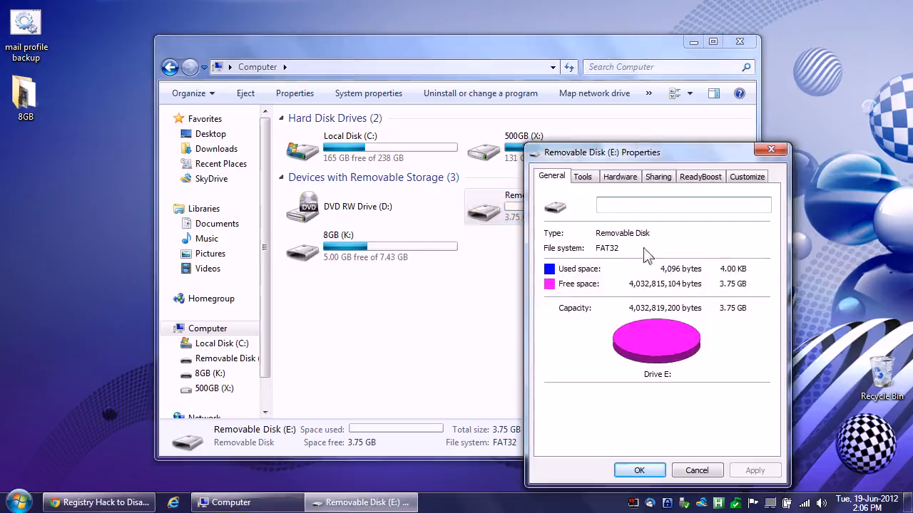
pyautogui.moveTo(549, 314)
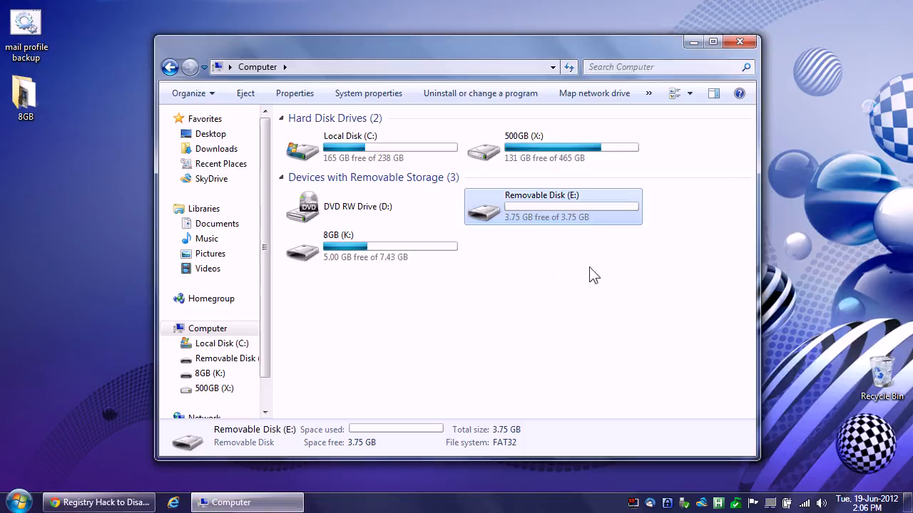
# Format Removable Disk (E:) with the NTFS file system, accepting the erase warning
pyautogui.rightClick(553, 207)
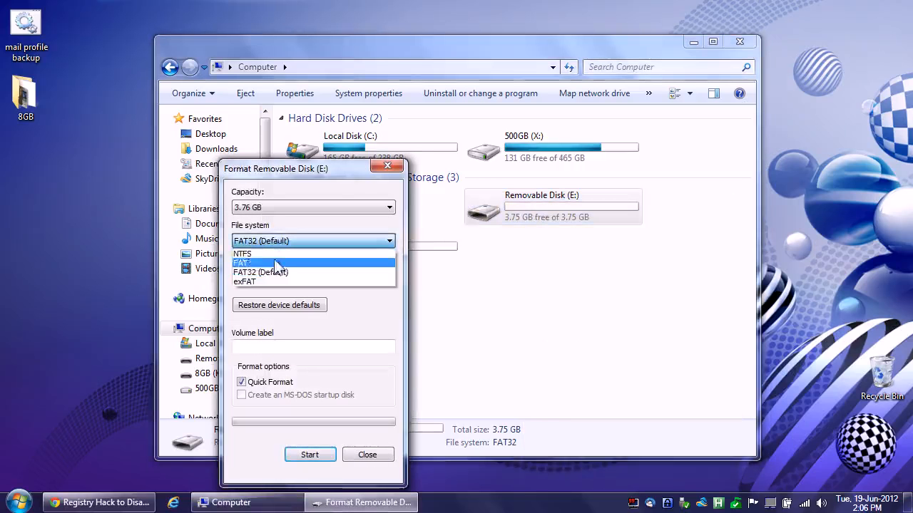
pyautogui.click(242, 254)
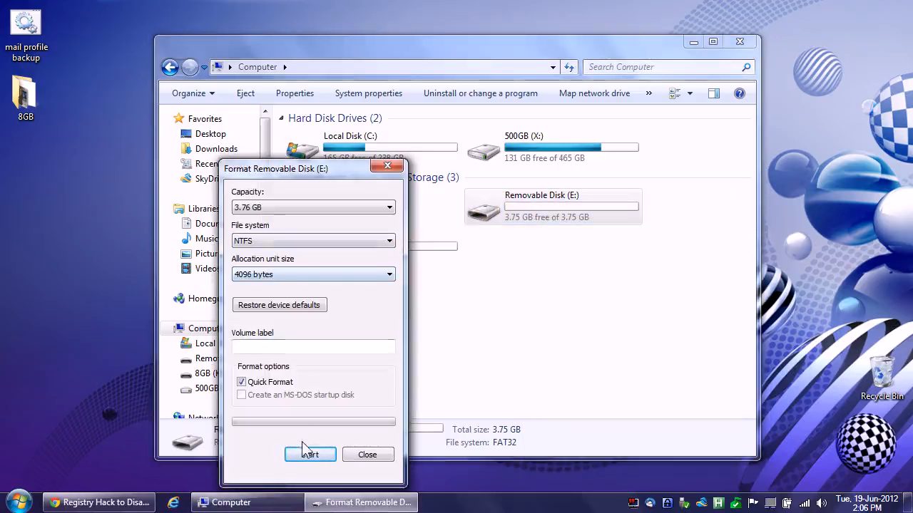
pyautogui.click(309, 454)
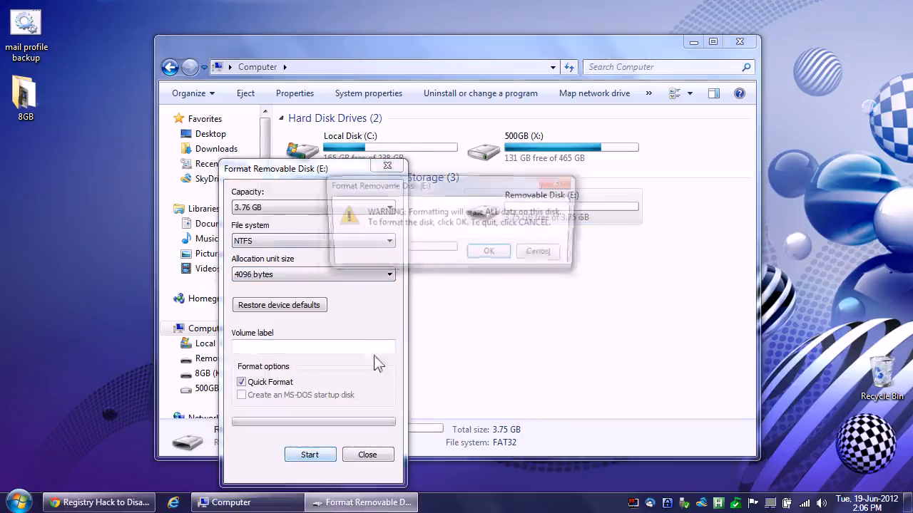
pyautogui.click(489, 251)
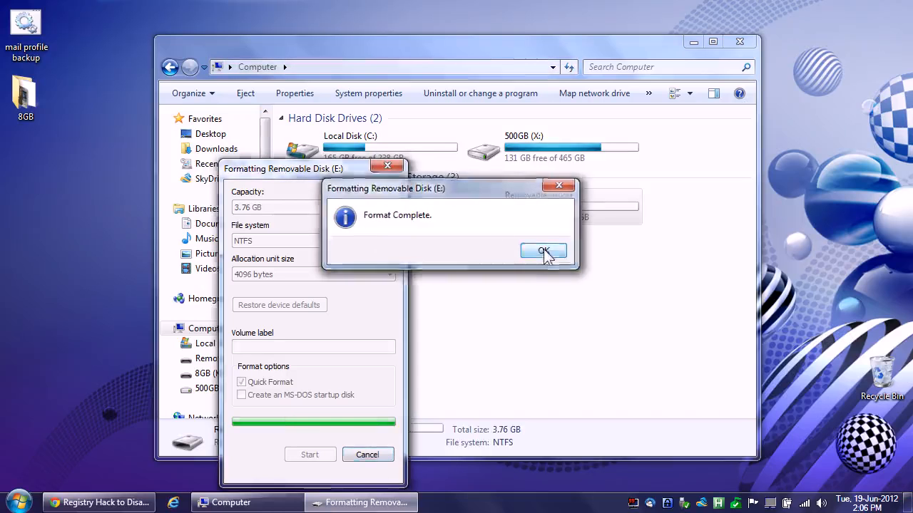
# Dismiss the format-complete notice and view drive E:'s Security permissions for Everyone
pyautogui.click(543, 252)
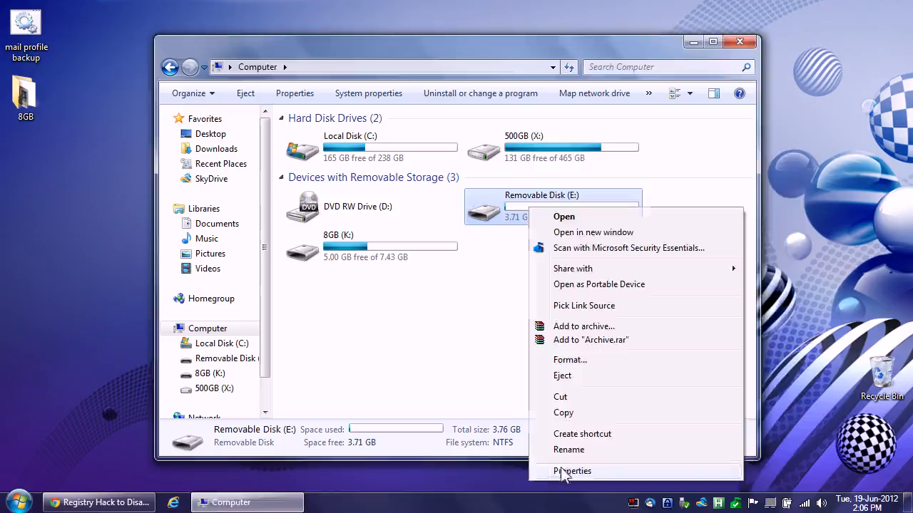
pyautogui.click(571, 471)
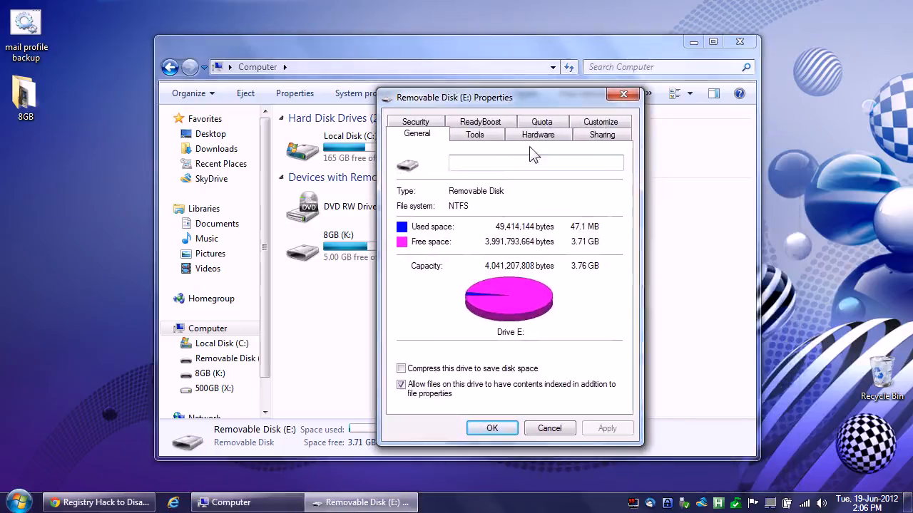
pyautogui.click(415, 122)
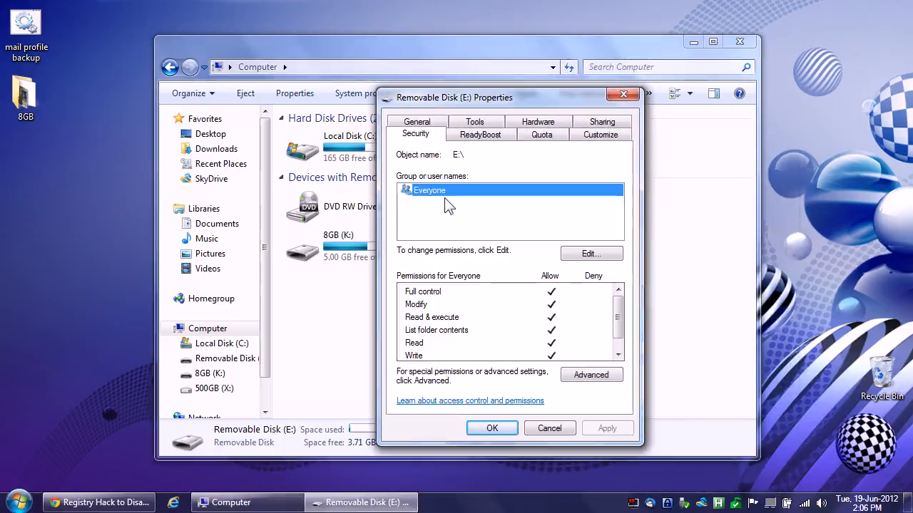
pyautogui.moveTo(480, 246)
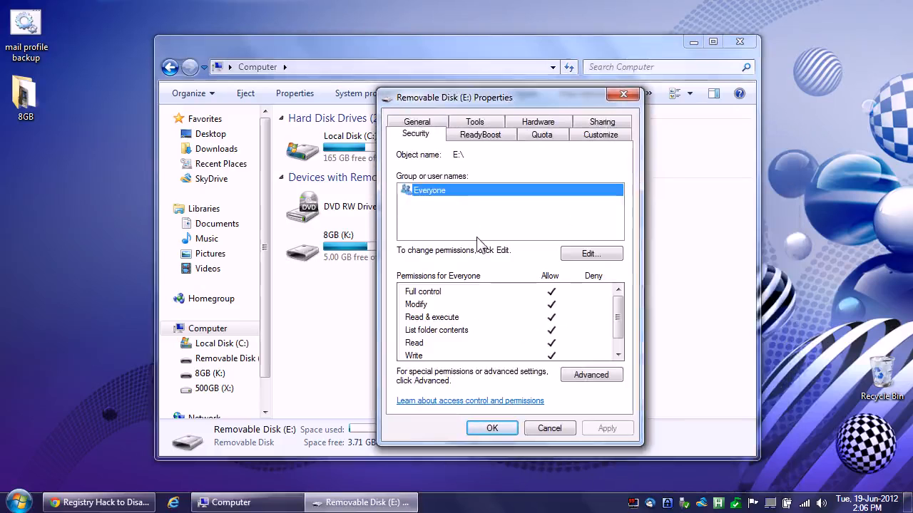
pyautogui.moveTo(483, 262)
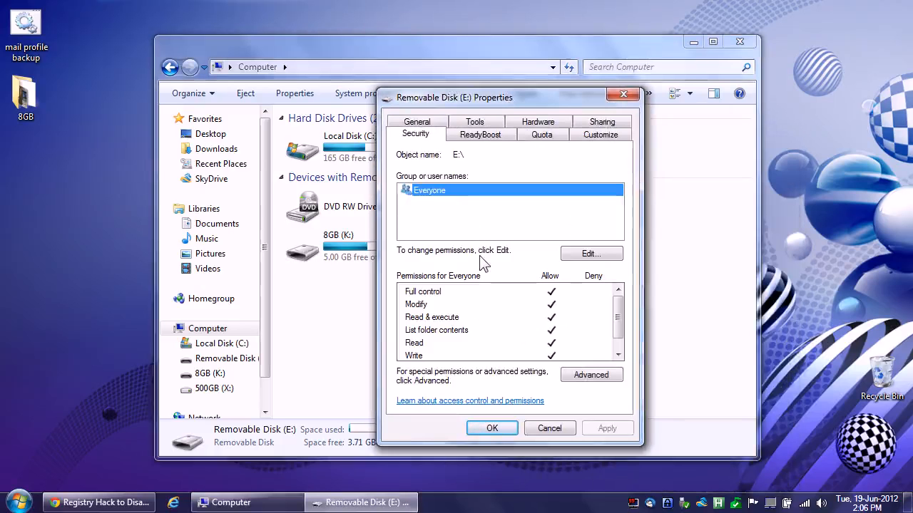
pyautogui.moveTo(491, 206)
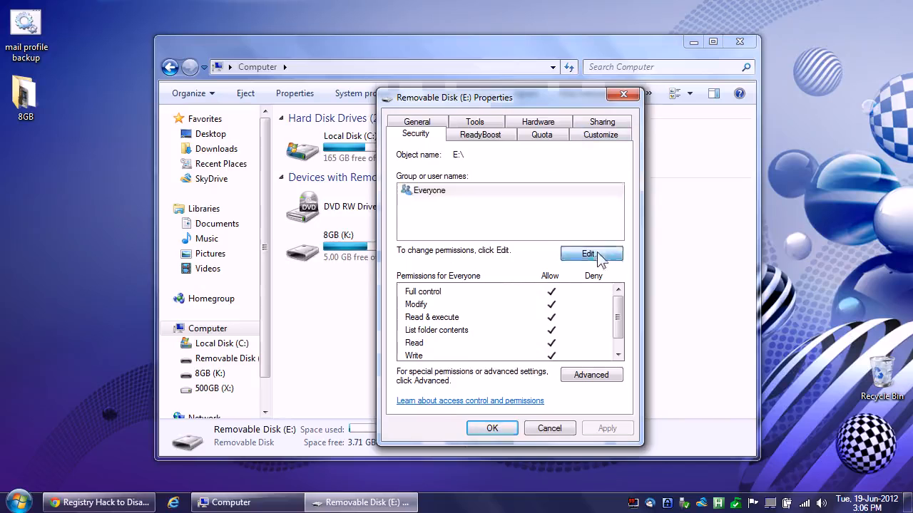
# Tick Deny Write for Everyone on E:, apply, then decline the deny-entry warning
pyautogui.click(591, 254)
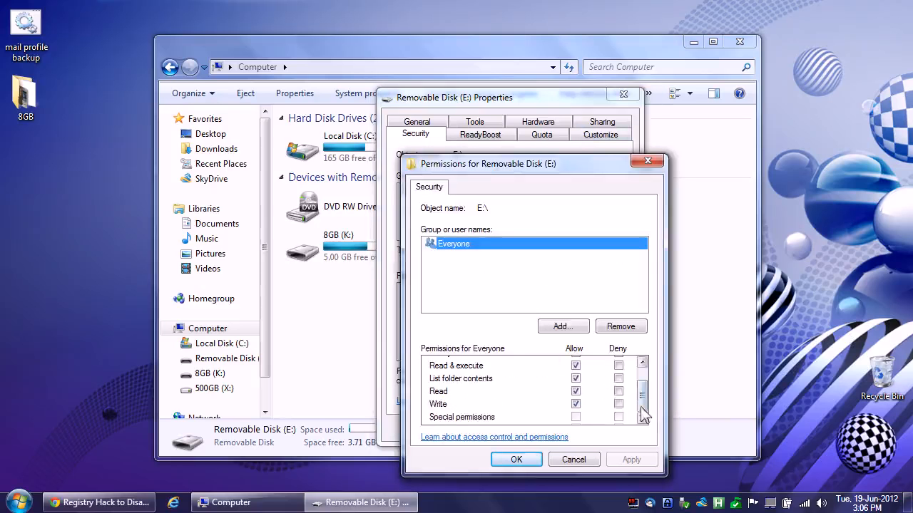
pyautogui.click(618, 405)
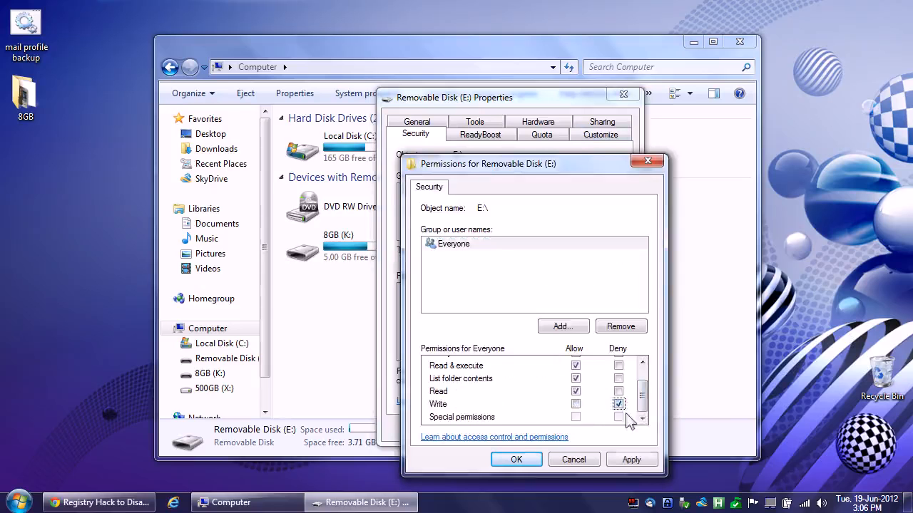
pyautogui.scroll(3)
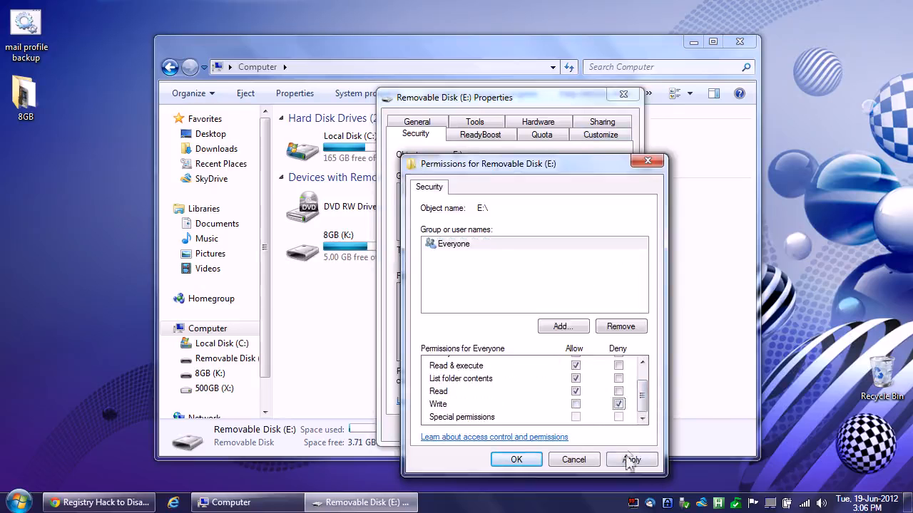
pyautogui.click(631, 459)
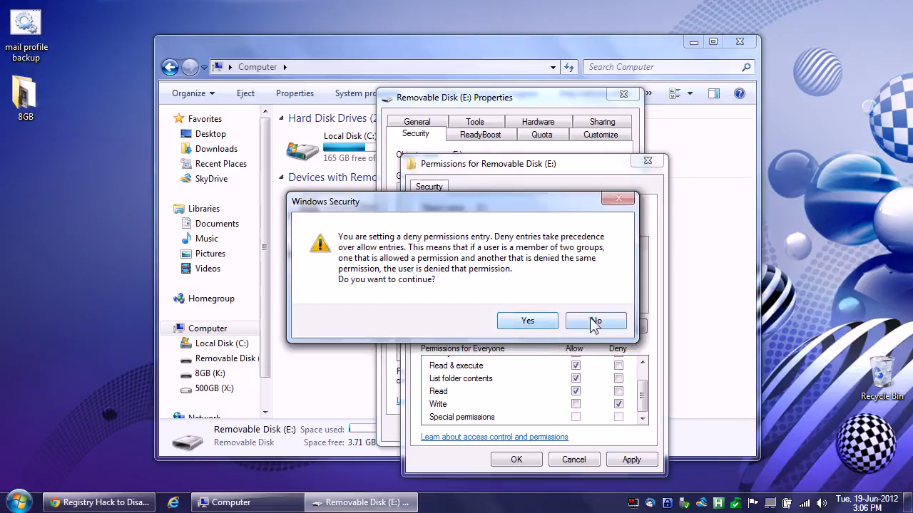
pyautogui.click(595, 320)
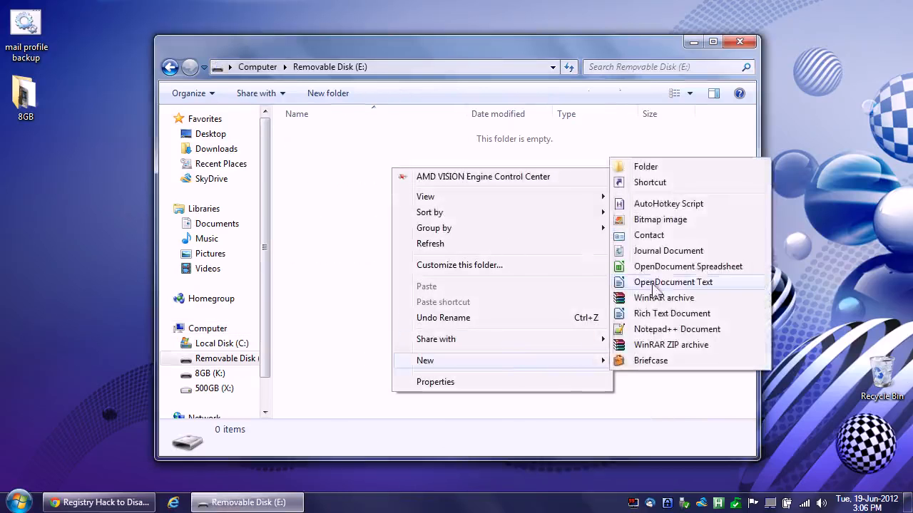
# Create a new Notepad++ document named 'test' on drive E:
pyautogui.click(677, 329)
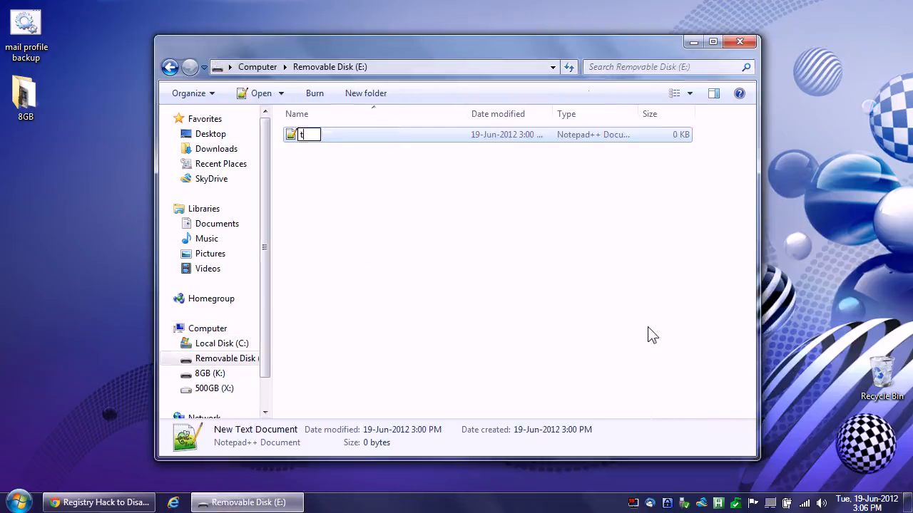
pyautogui.write('test')
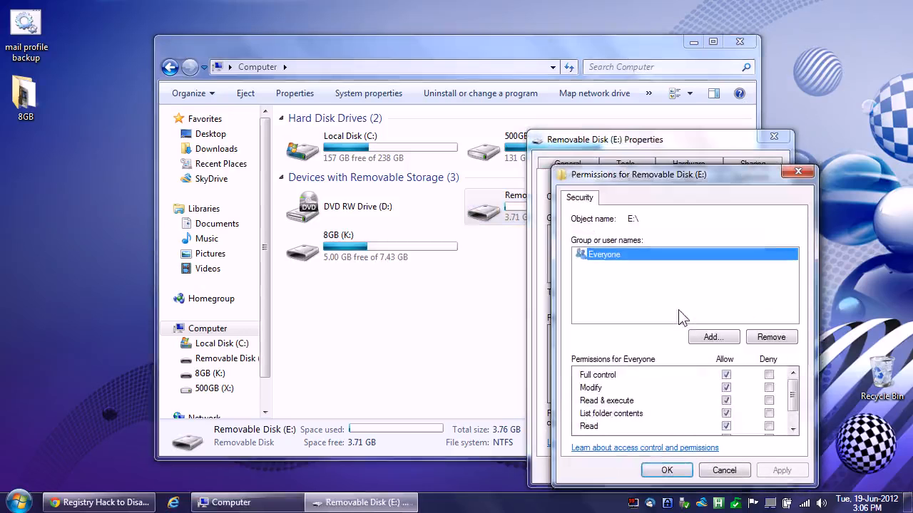
# Deny Write for Everyone on E:, confirm the warning, and open the drive
pyautogui.scroll(-3)
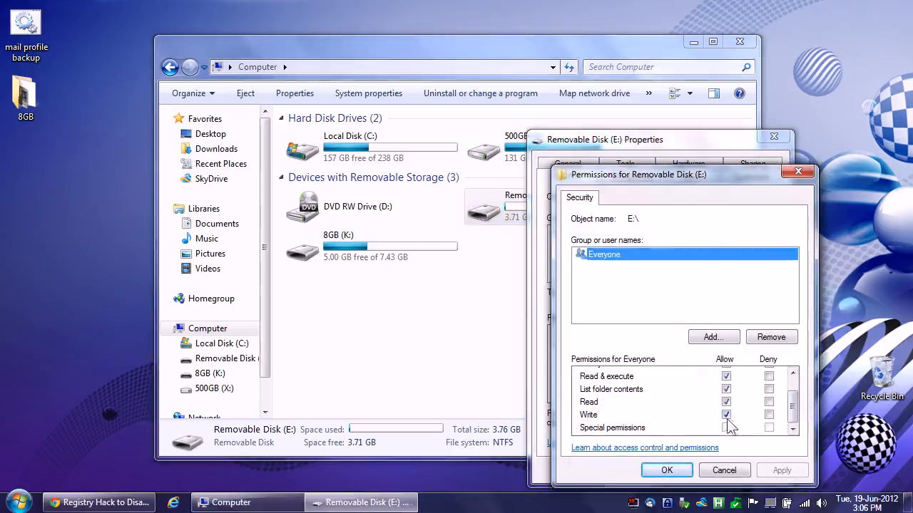
pyautogui.click(725, 414)
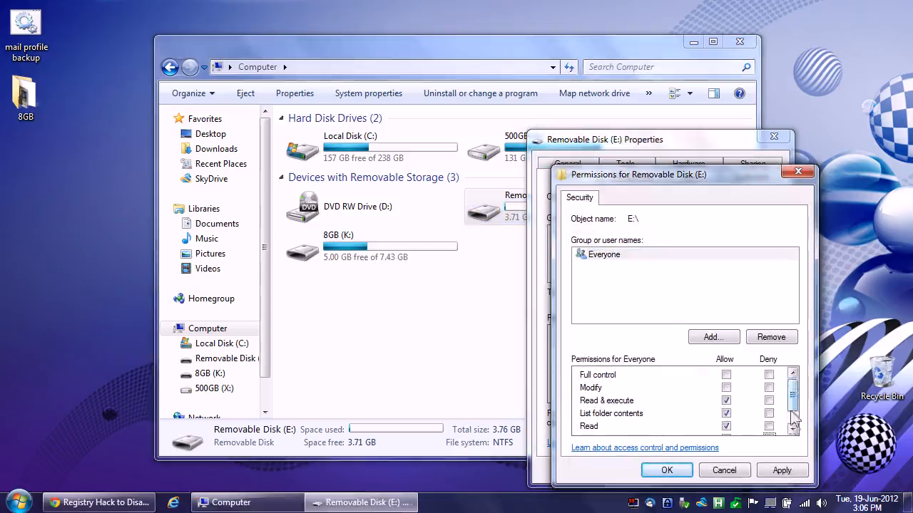
pyautogui.click(769, 413)
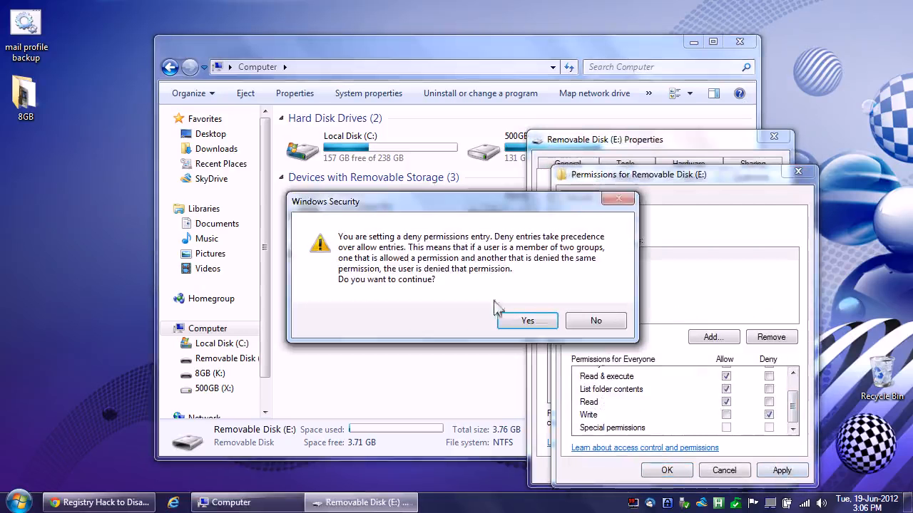
pyautogui.click(527, 320)
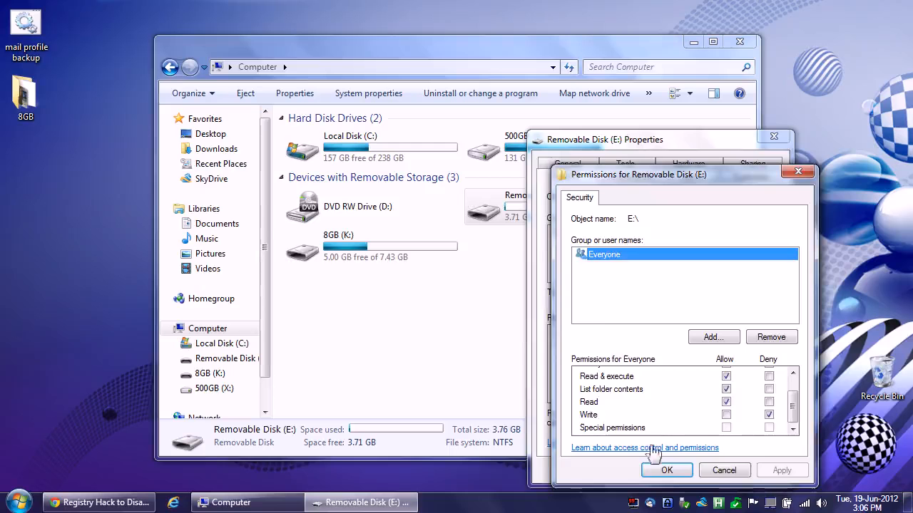
pyautogui.click(666, 470)
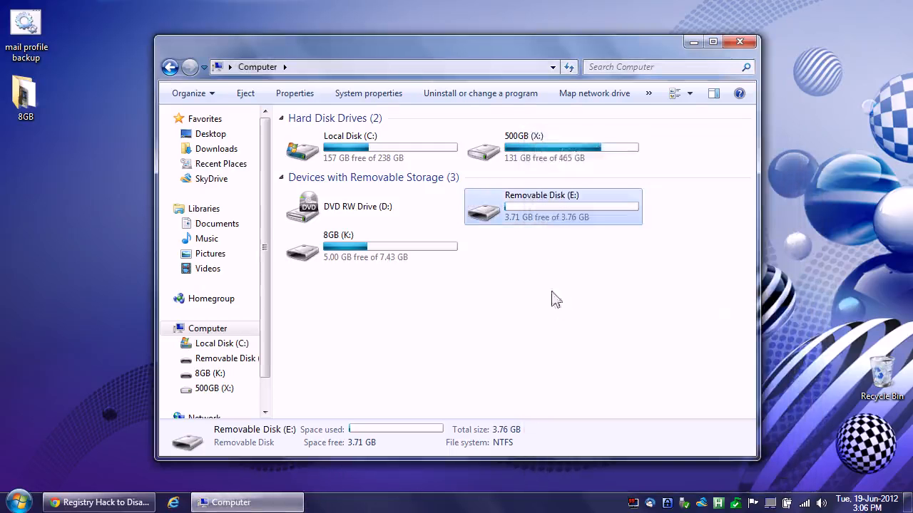
pyautogui.doubleClick(552, 206)
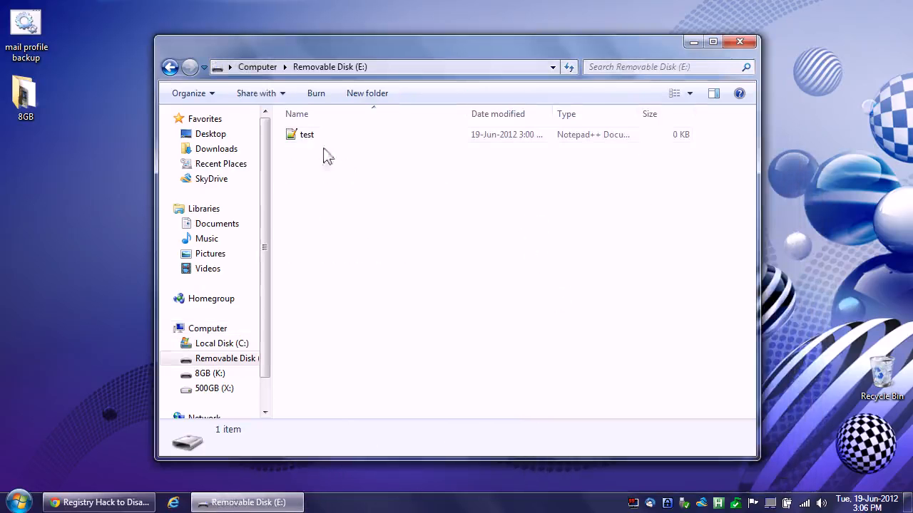
# Select the test file on E:, then go back to the Computer drive list
pyautogui.click(307, 134)
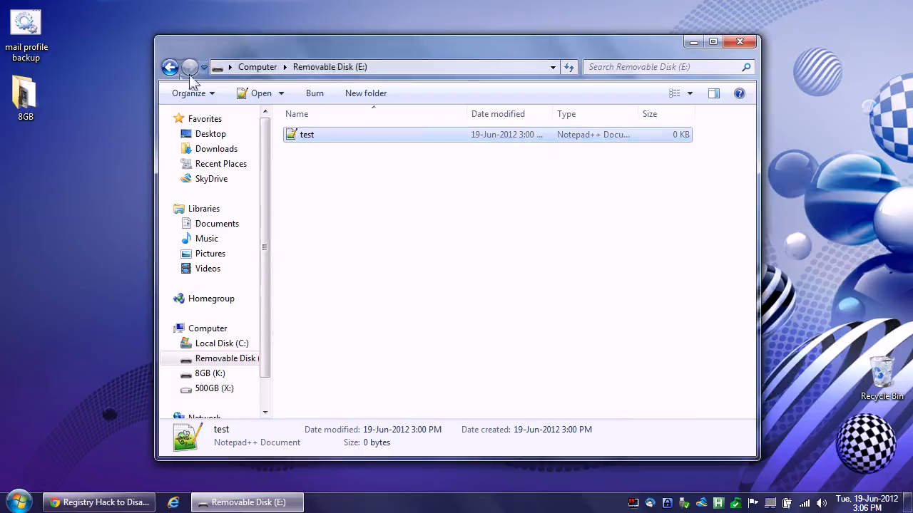
pyautogui.click(169, 66)
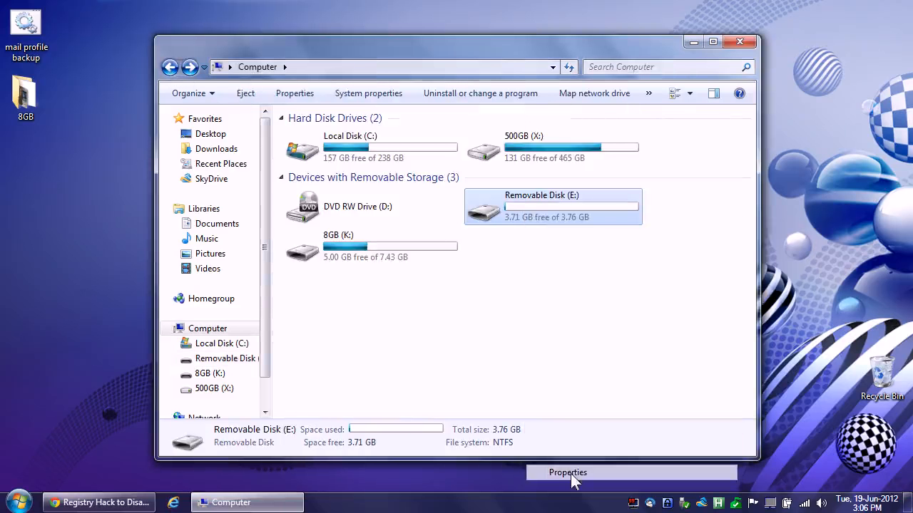
# In drive E: Security permissions, allow Full control for Everyone and save
pyautogui.click(568, 472)
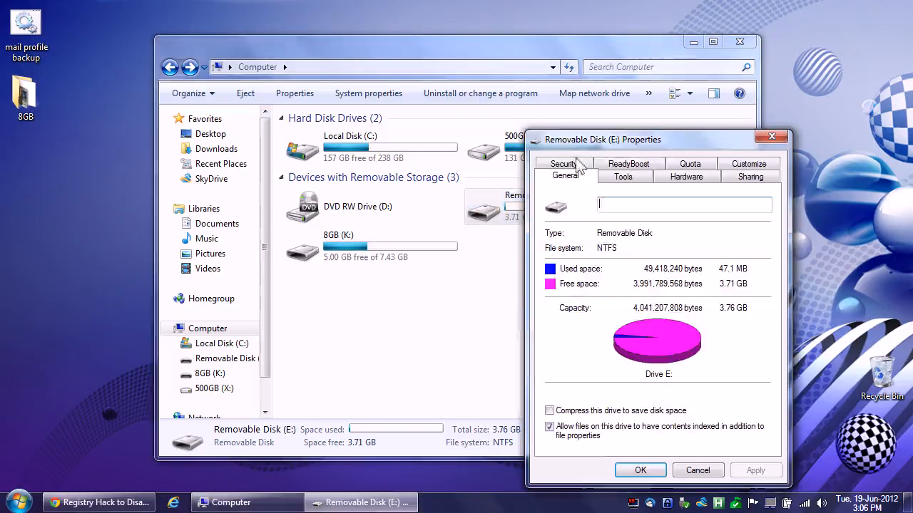
pyautogui.click(563, 164)
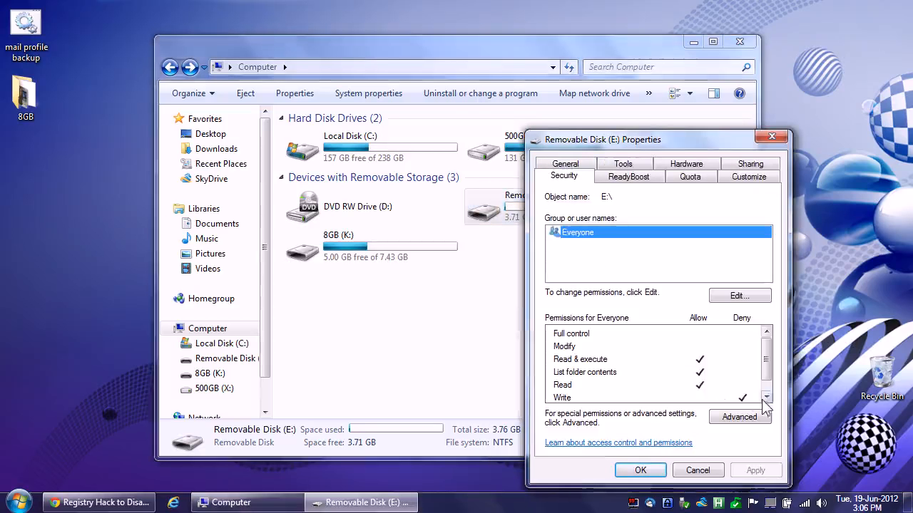
pyautogui.click(738, 296)
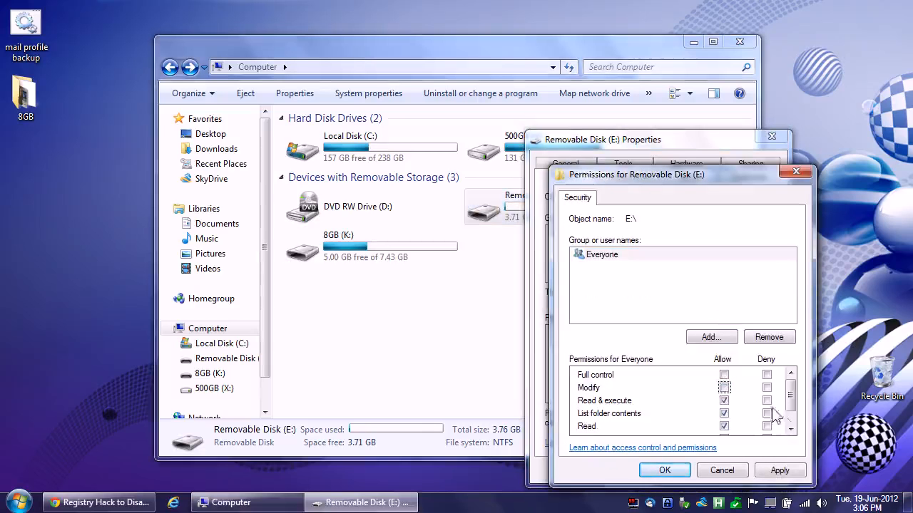
pyautogui.click(724, 374)
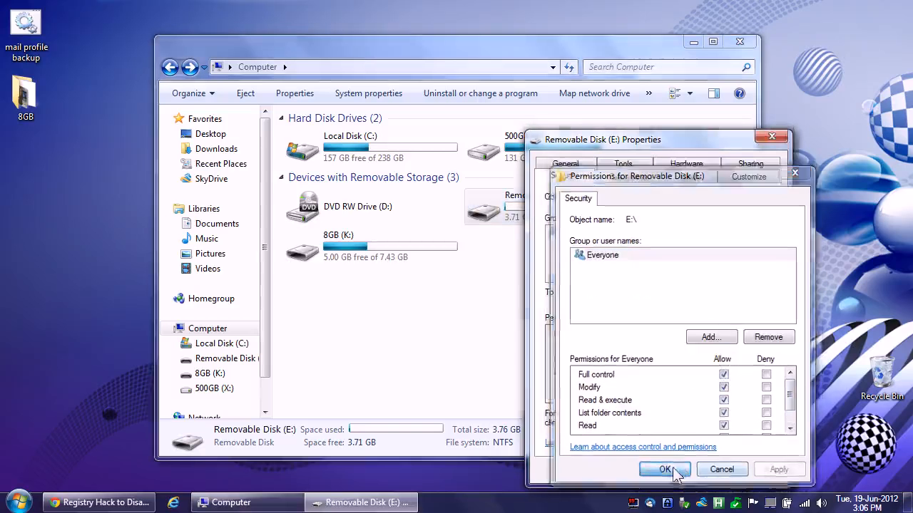
pyautogui.click(664, 469)
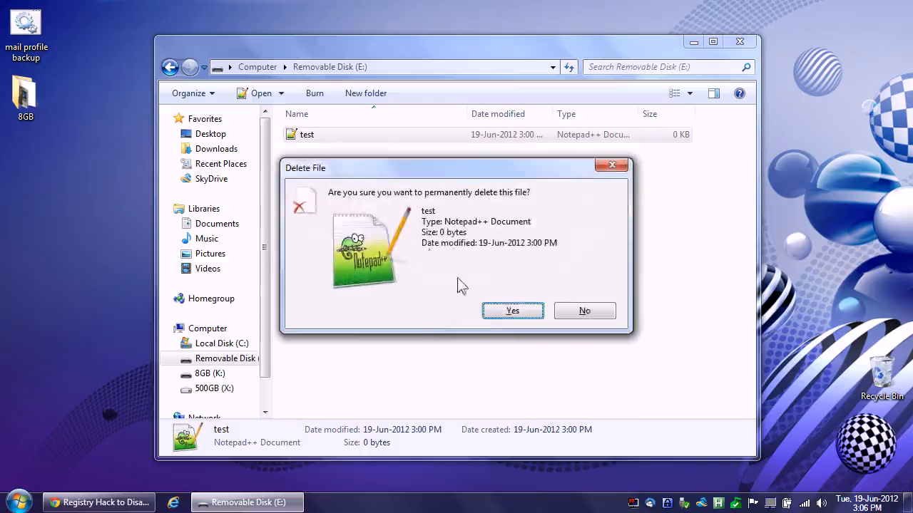
# Confirm permanent deletion of the test file, leaving drive E: with 0 items
pyautogui.click(512, 311)
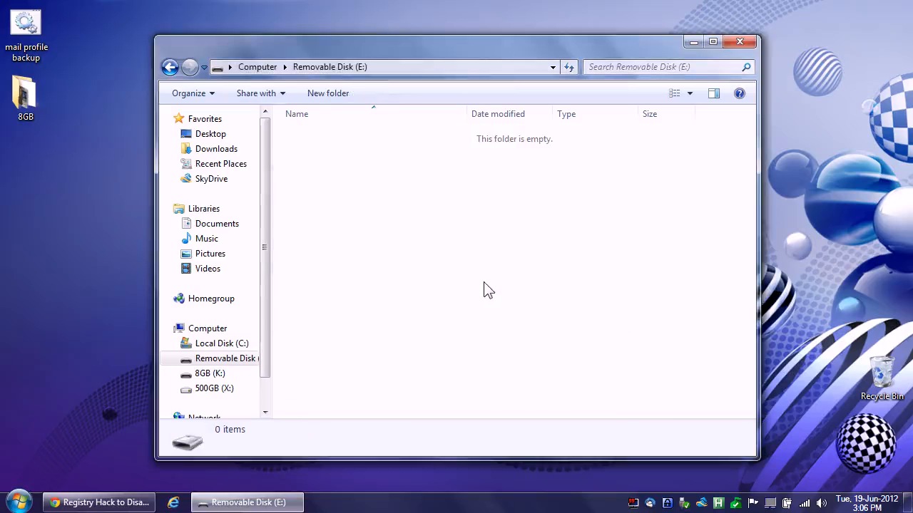
pyautogui.moveTo(385, 236)
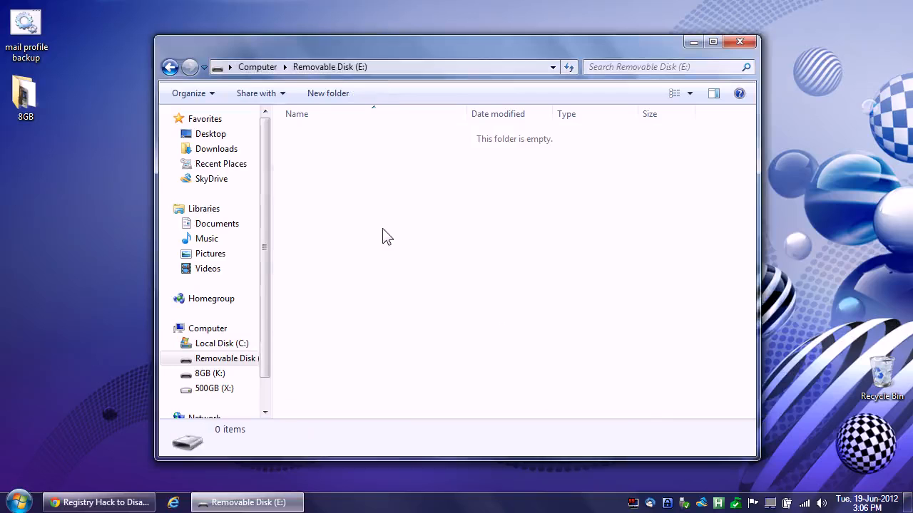